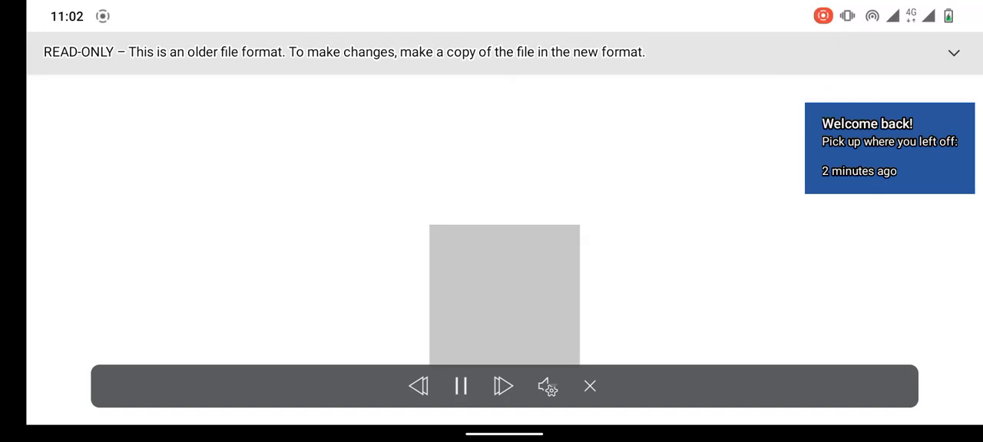
Step: Start Read Aloud so the essay is read from the title page into the traditional-university-students paragraph
left_click(504, 386)
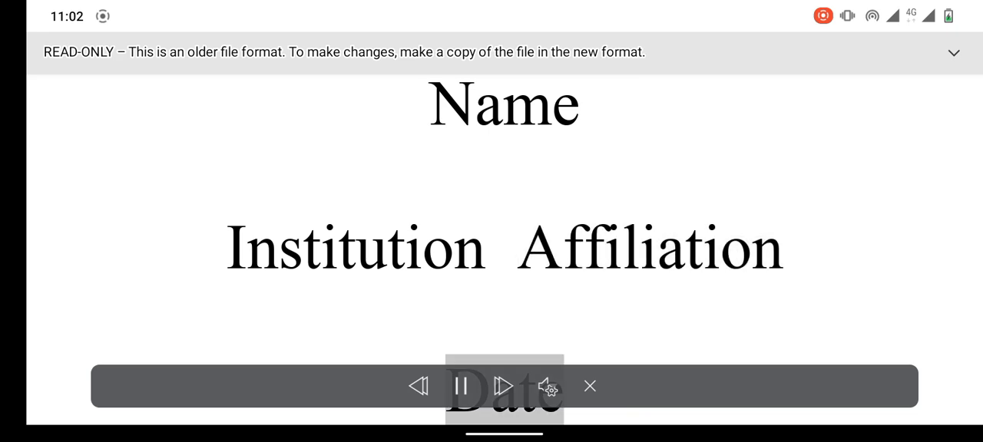
left_click(504, 388)
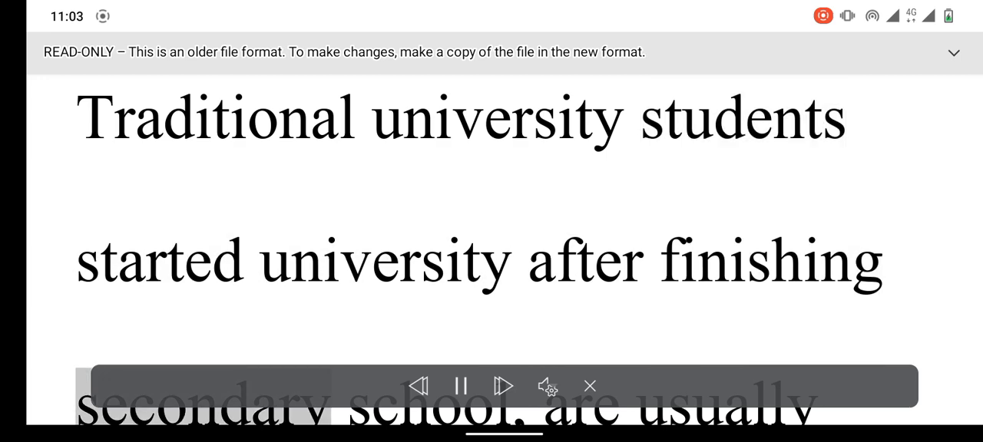
scroll("down", 3)
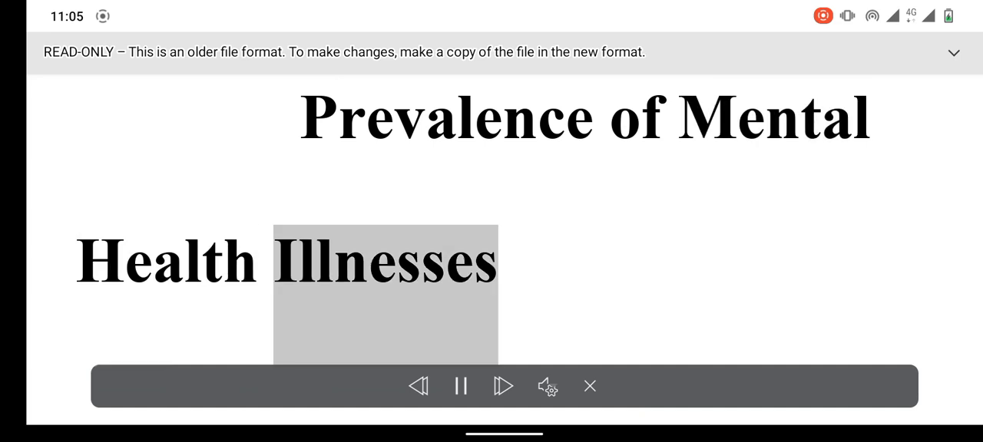
Step: Keep Read Aloud going into the 'When evaluating university learners' age-of-onset paragraph
left_click(504, 387)
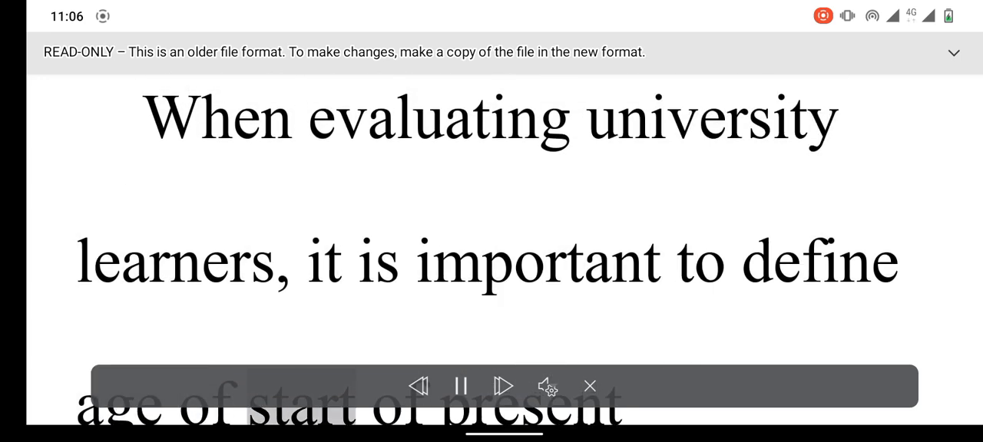
Step: Continue Read Aloud through the tic-like compulsions passage down to the social-media heading
left_click(504, 387)
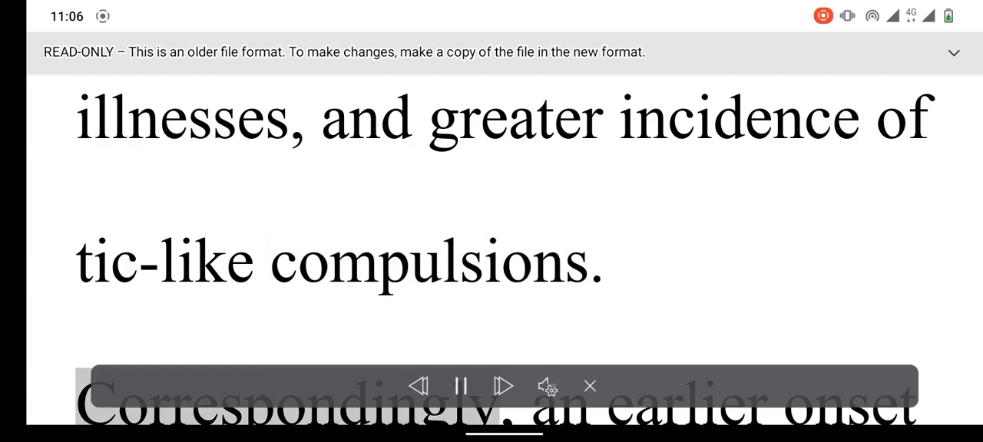
scroll("down", 3)
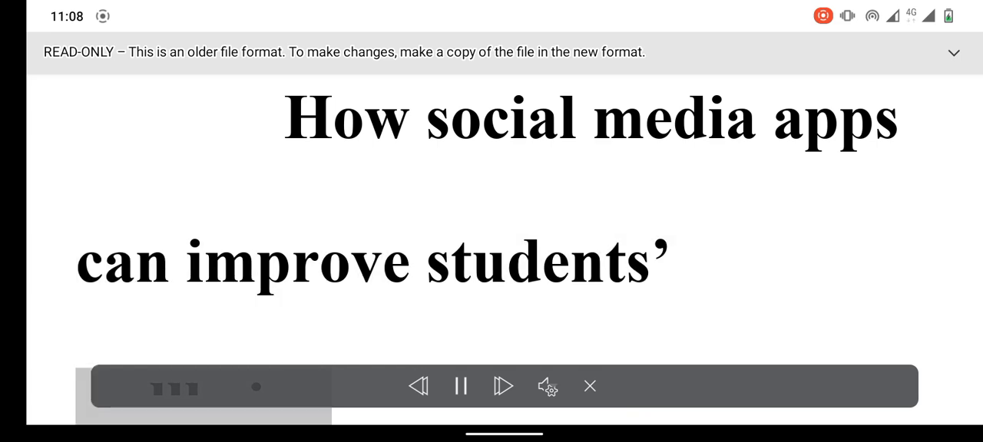
Step: Let Read Aloud play the social-media section up to 'rather than the technology use.'
left_click(504, 387)
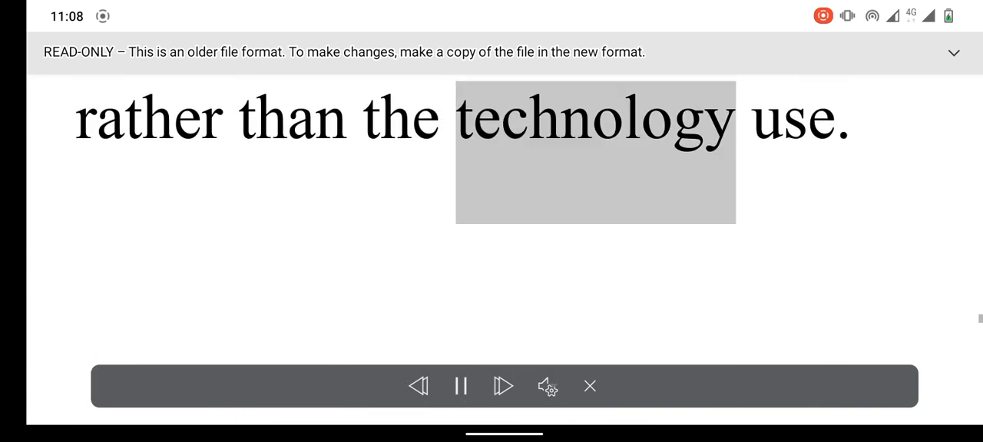
left_click(504, 387)
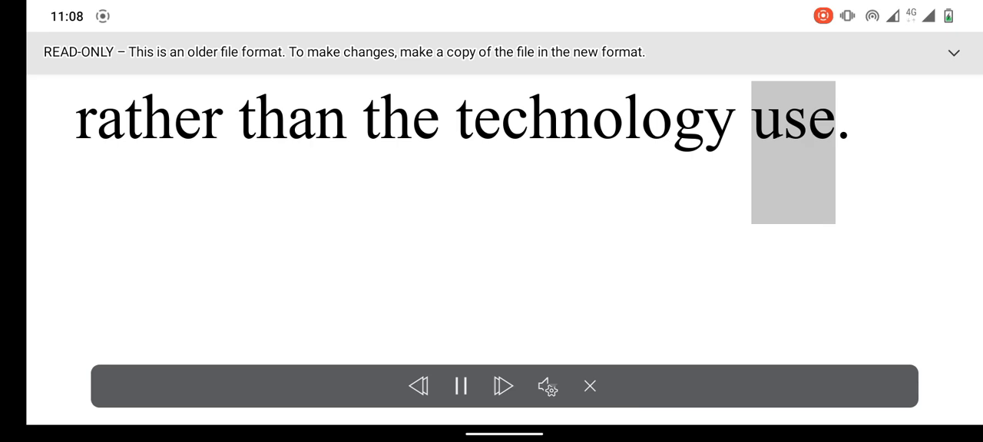